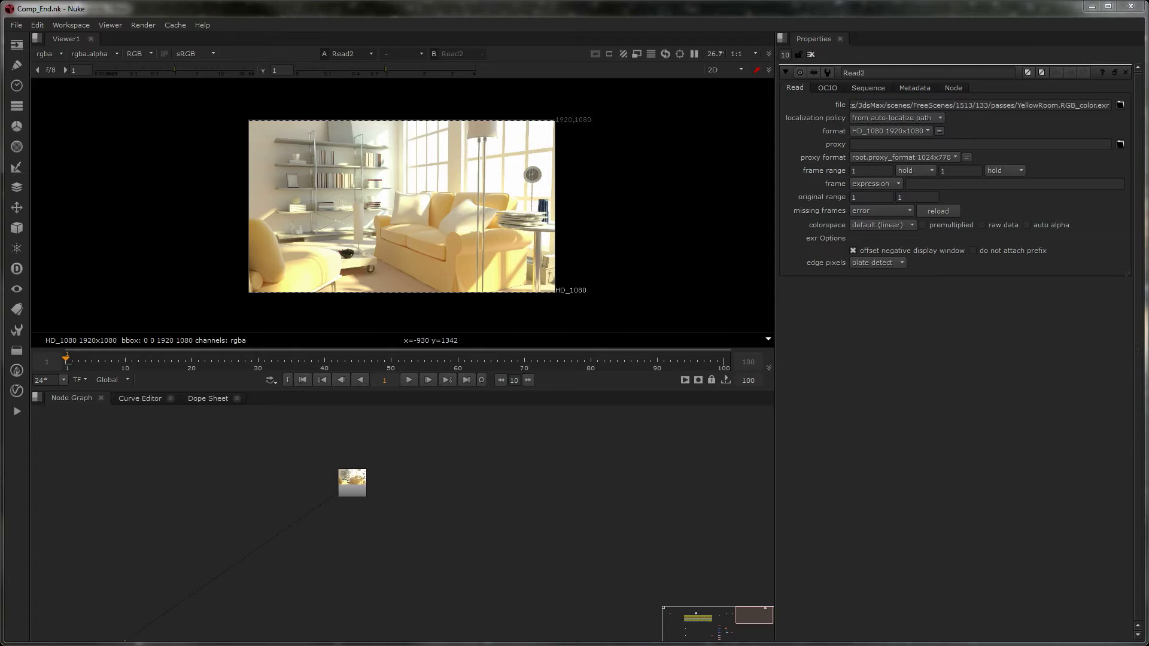
mouse_move(144, 221)
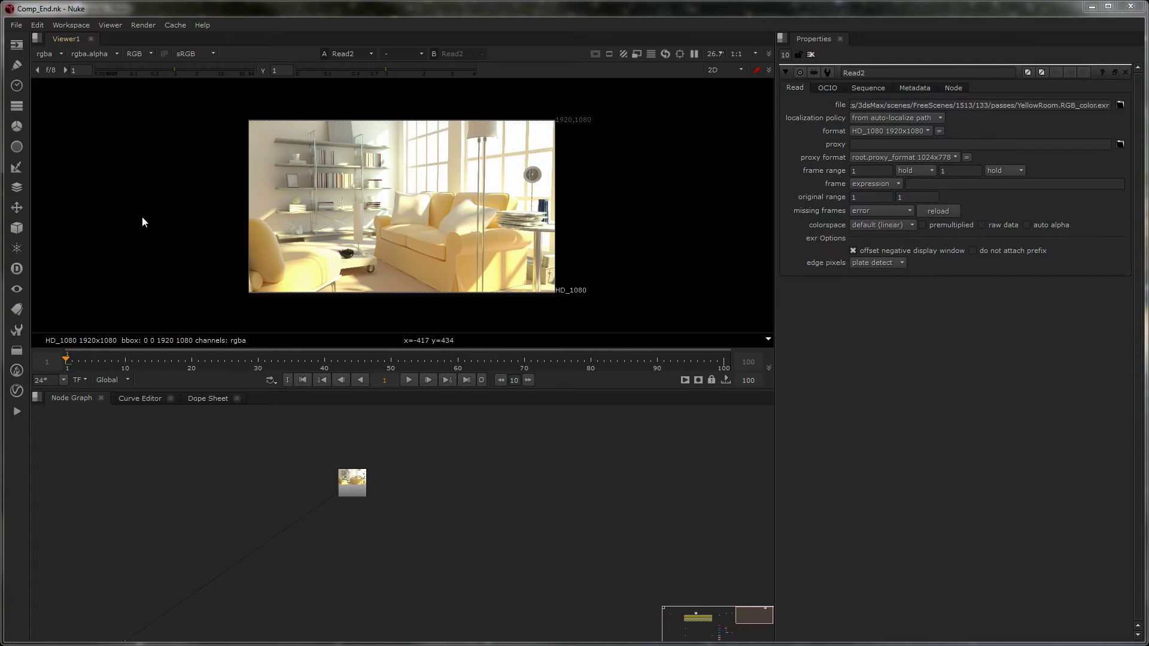
mouse_move(107, 48)
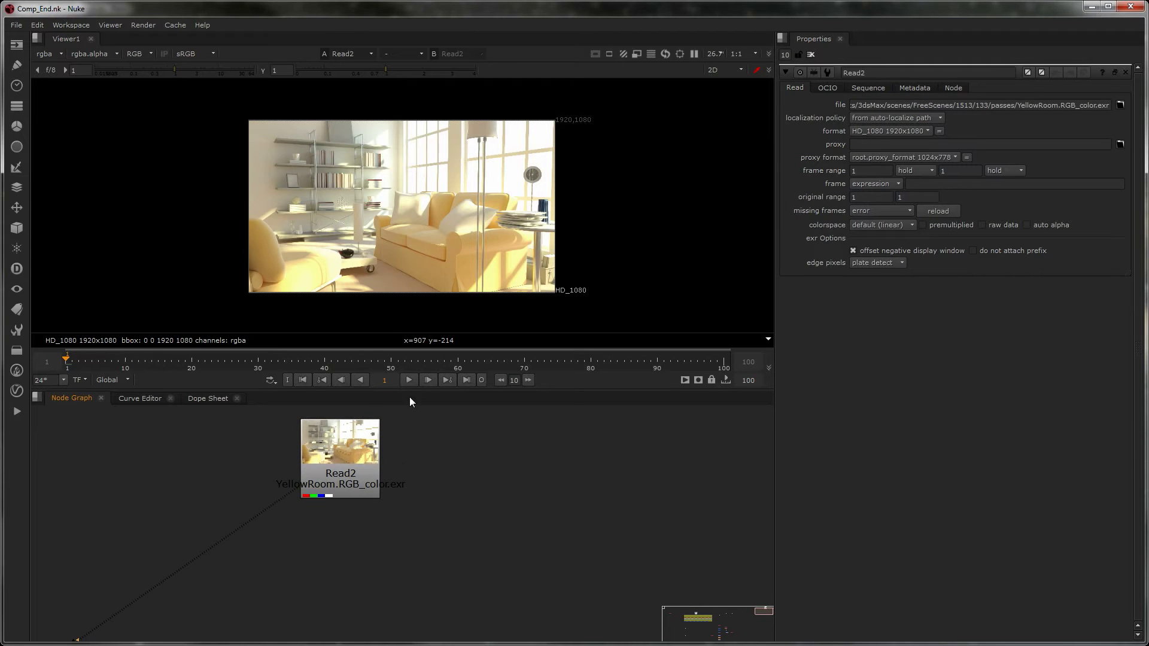
mouse_move(455, 431)
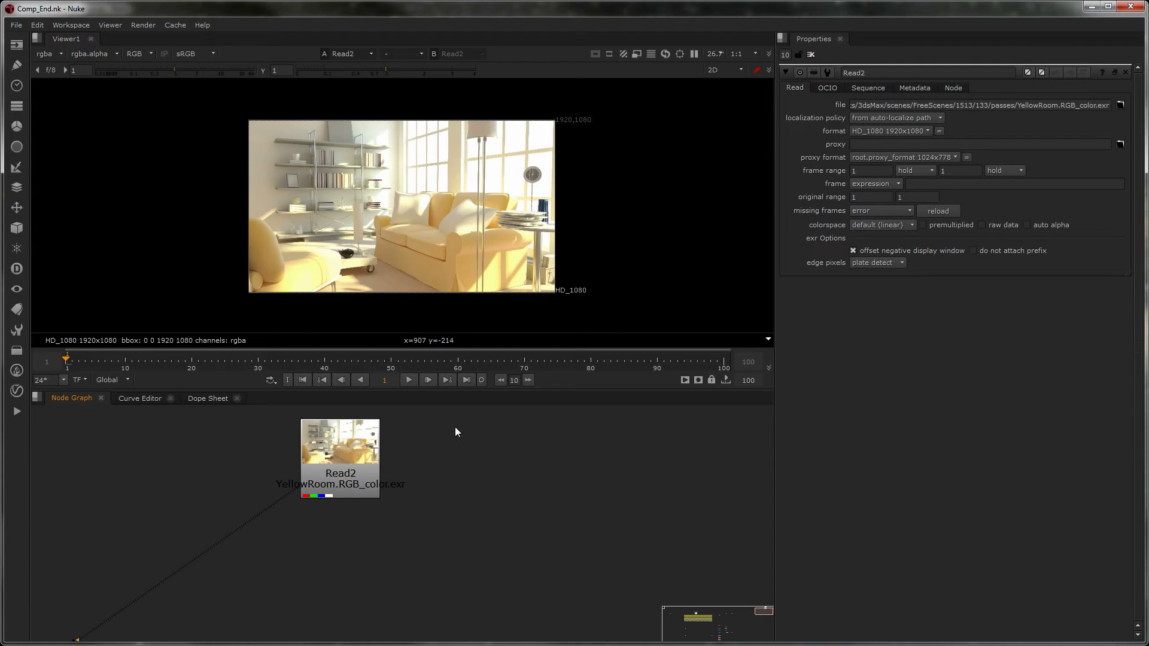
mouse_move(400, 459)
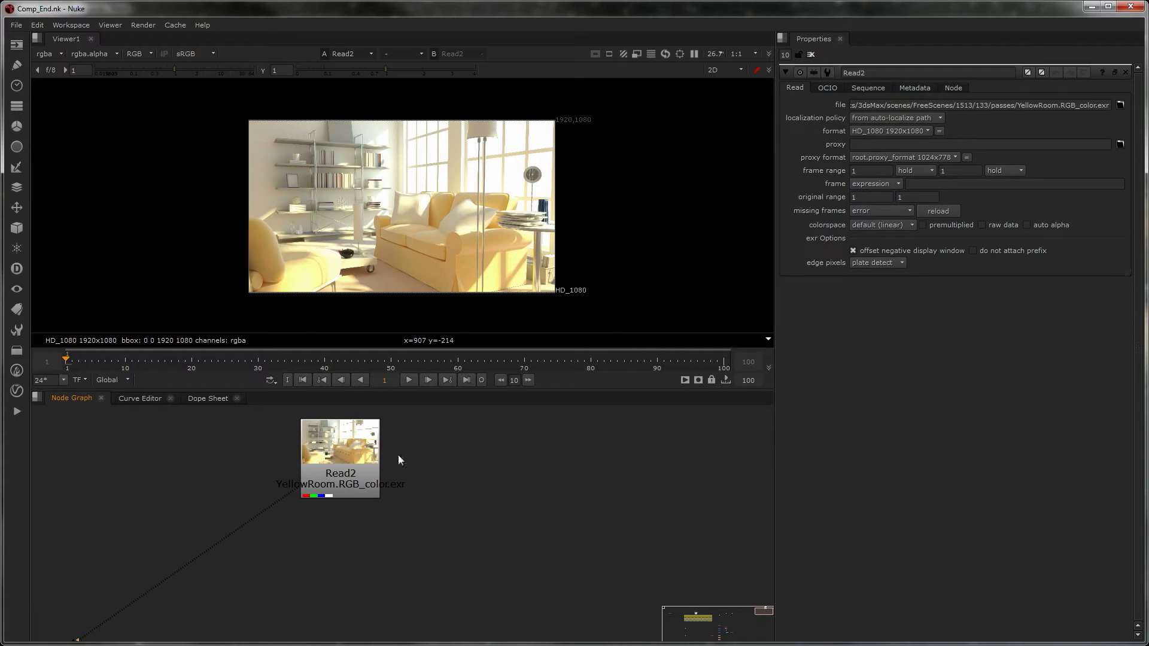
mouse_move(370, 463)
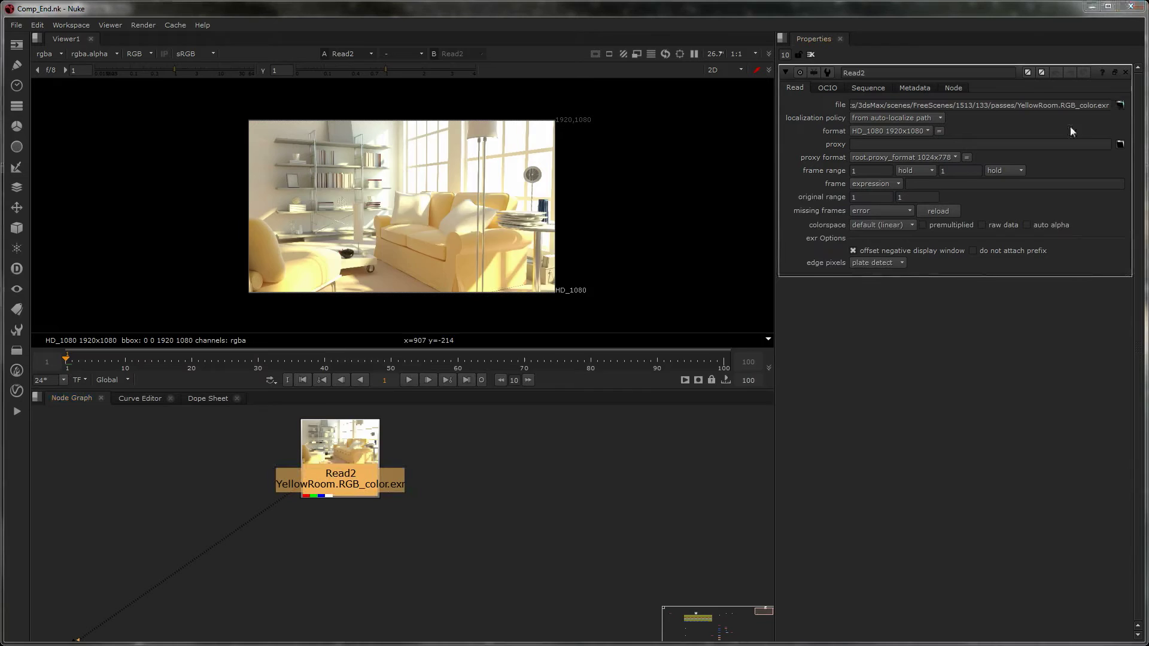
- Point Read2 at YellowRoom.MultiMatteElement.exr so the red/green/blue matte pass loads
click(1121, 105)
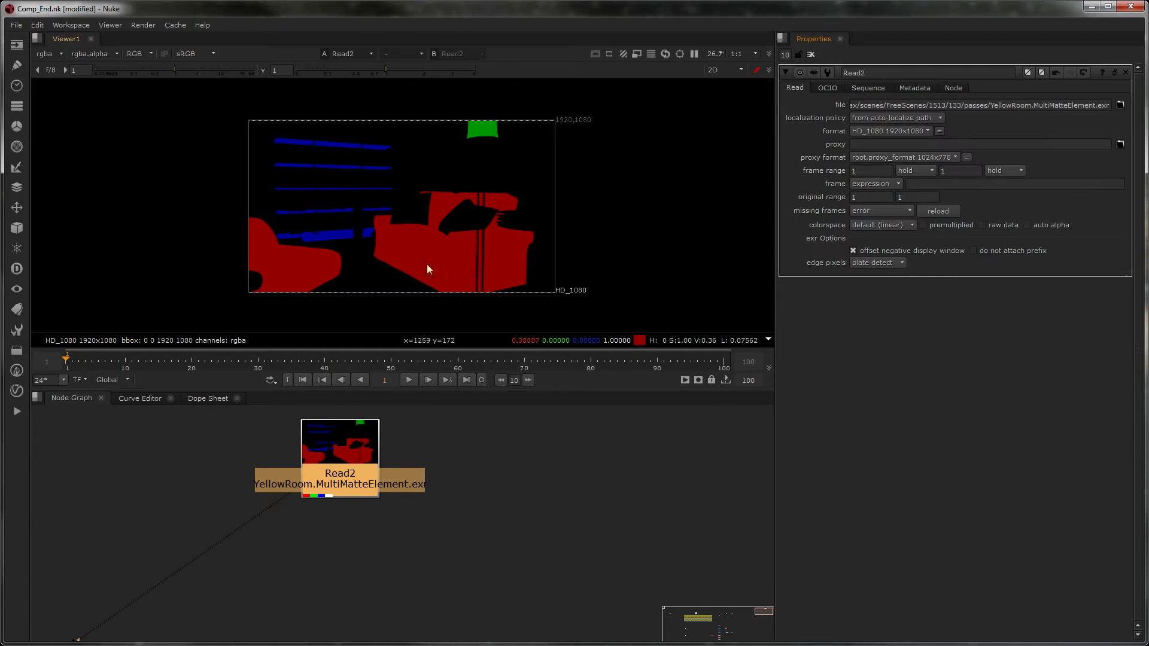
mouse_move(468, 272)
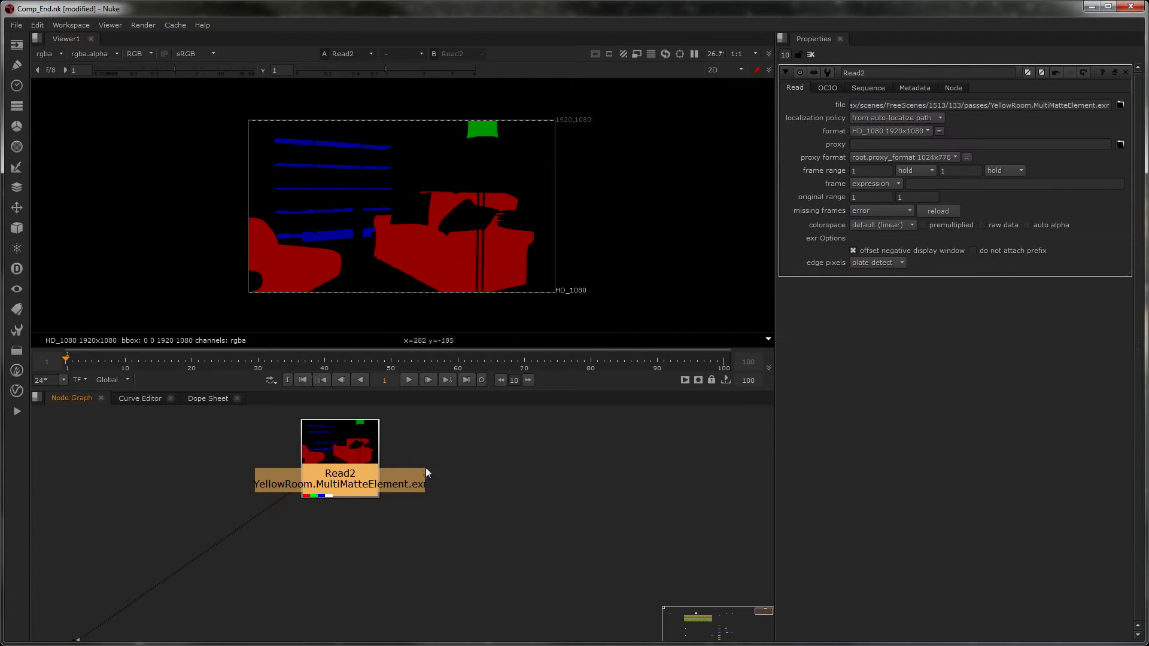
click(1121, 105)
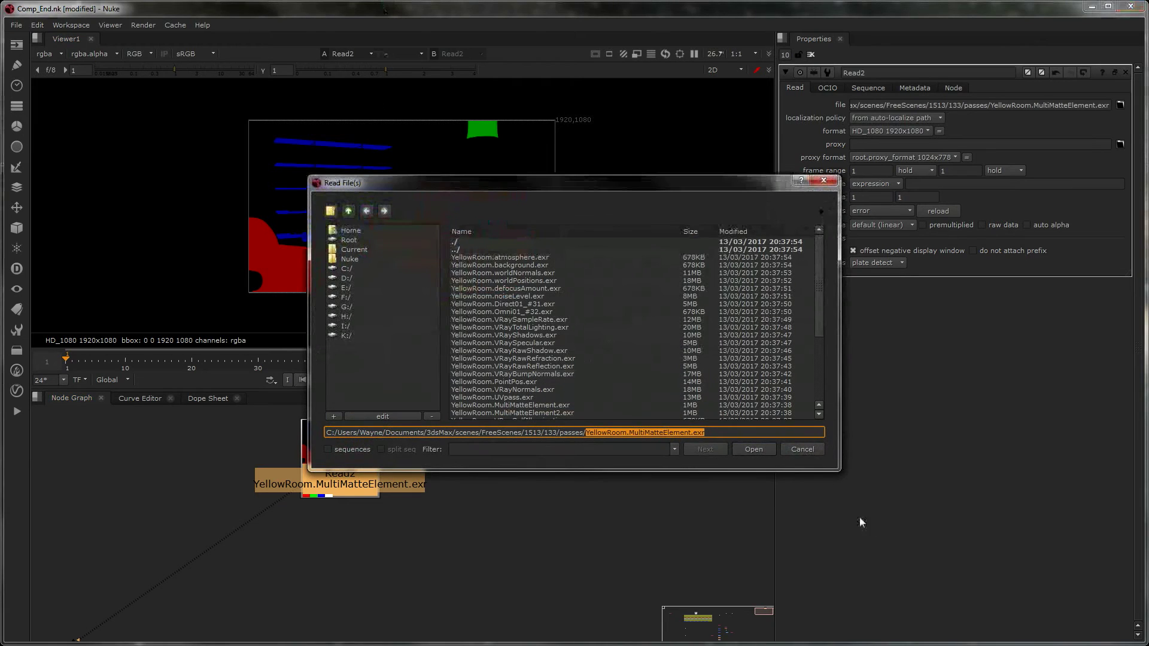
click(753, 449)
text(s)
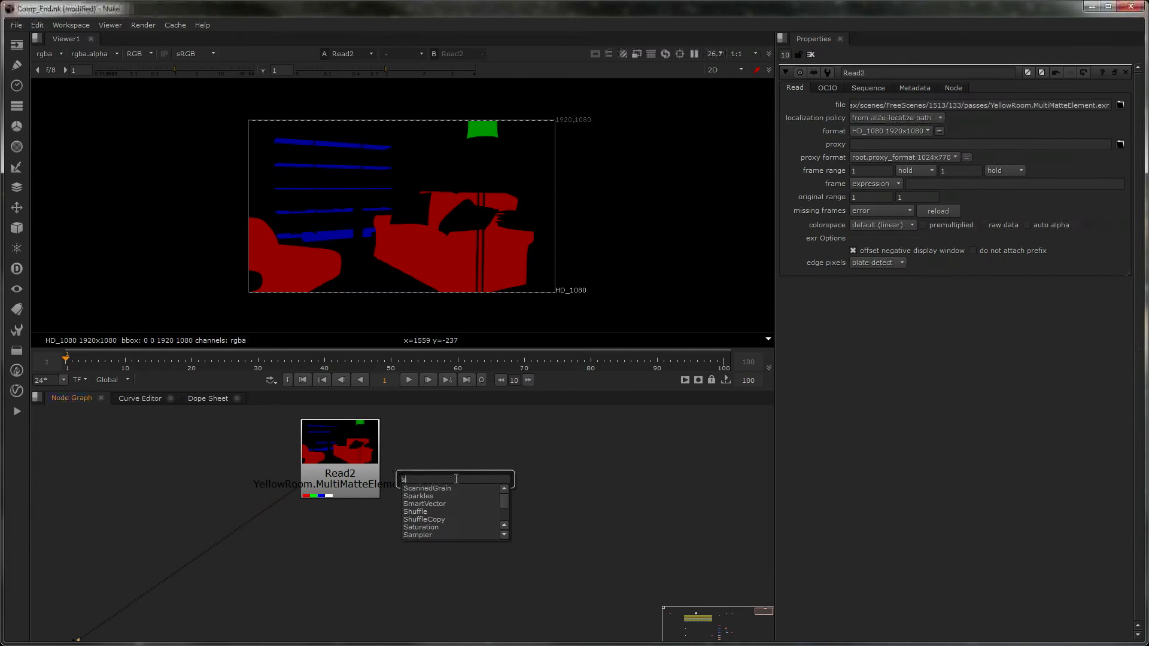
- Create Shuffle12 from the Tab search and place it next to Read2
click(414, 511)
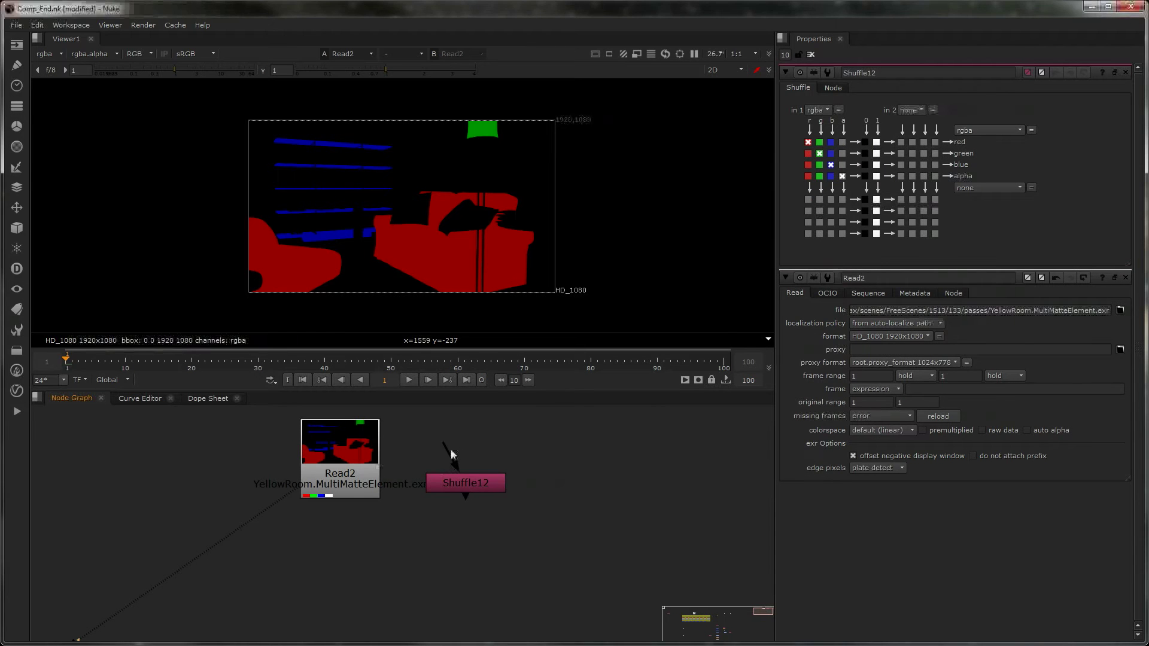
drag(465, 482, 514, 458)
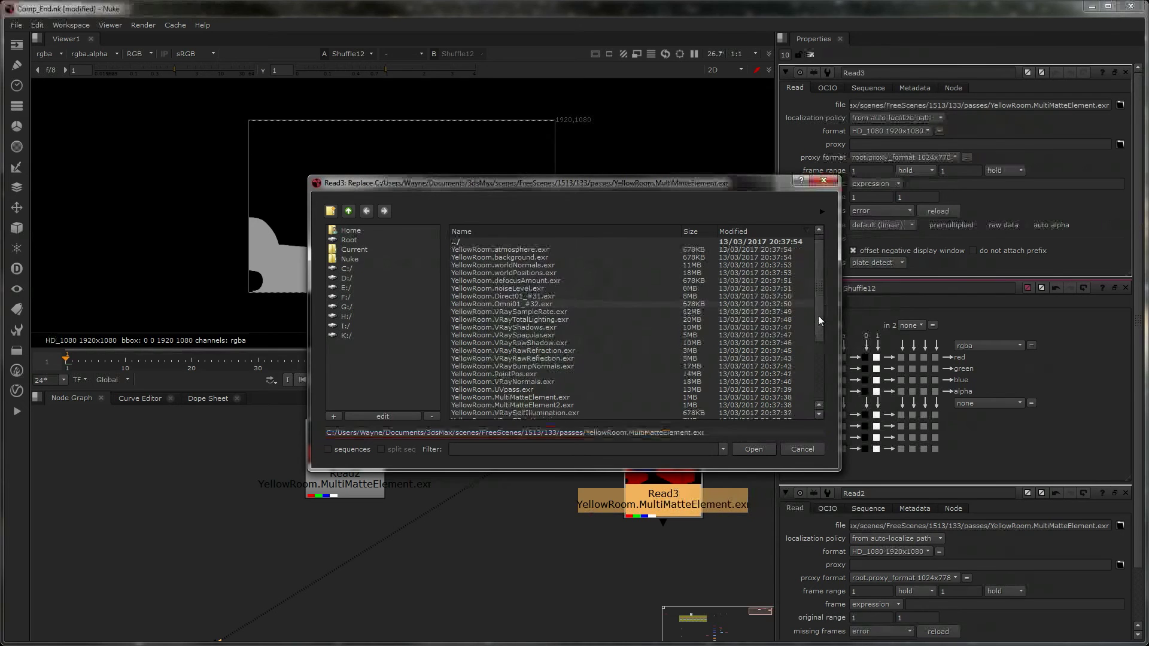
- Load YellowRoom.RGB_color.exr in Read3 and tuck Shuffle12 beneath Read2
scroll(down, 3)
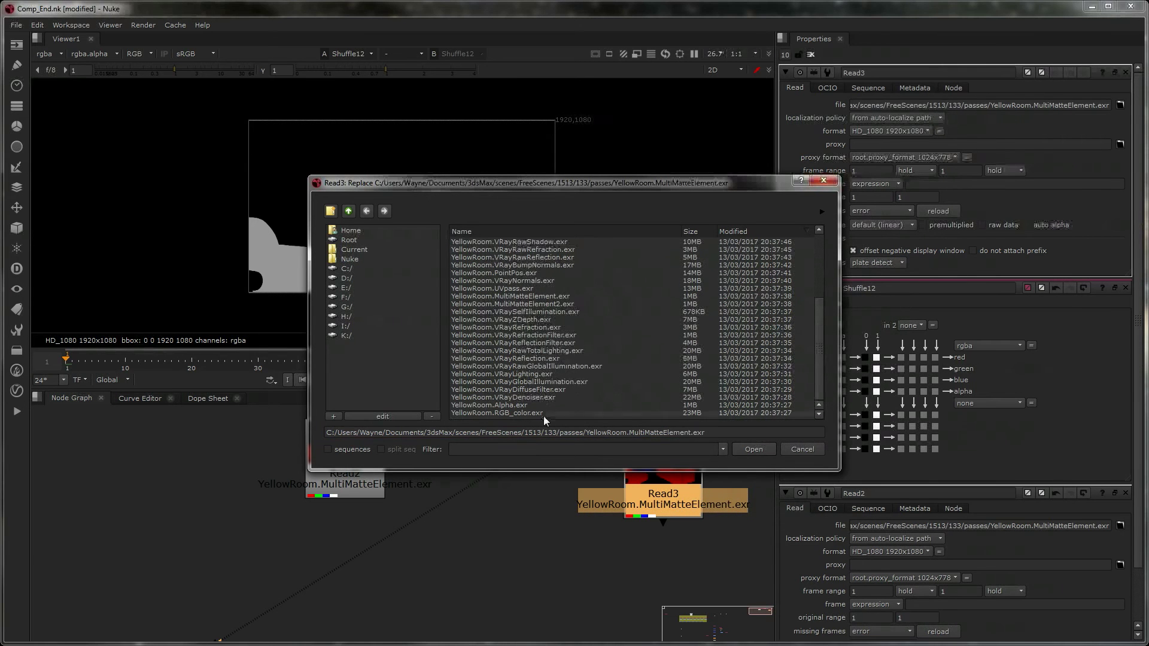
click(753, 449)
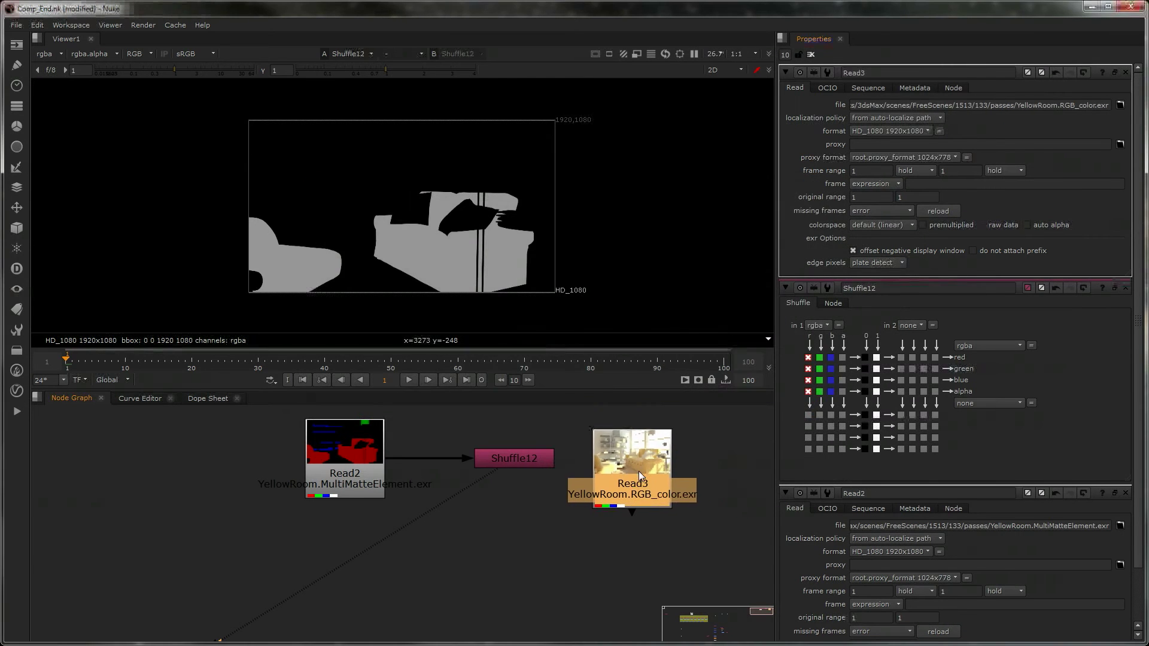
drag(514, 459, 365, 547)
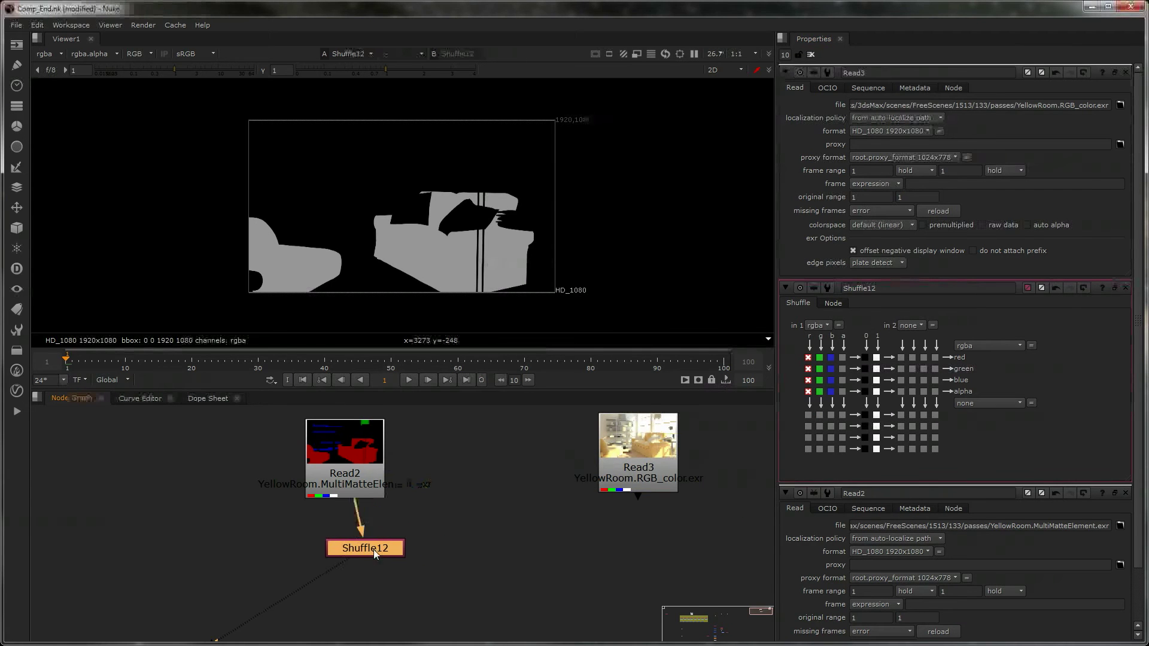
drag(365, 548, 345, 528)
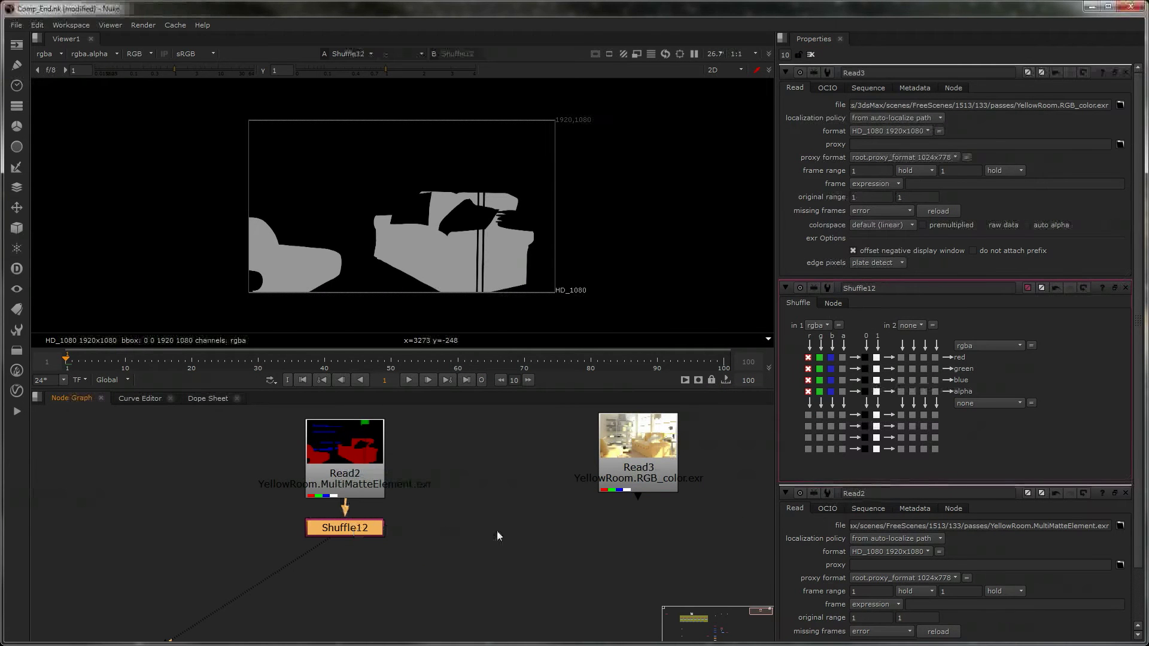
click(637, 452)
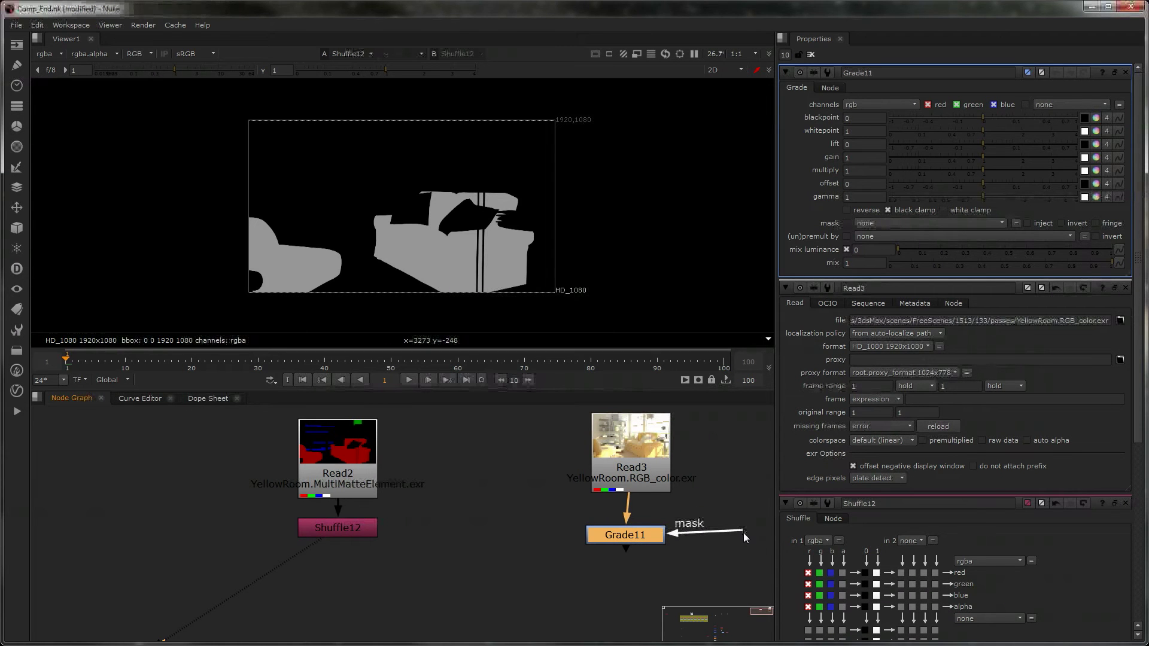
- Connect Grade11's mask input to the Shuffle12 matte
drag(740, 535, 608, 535)
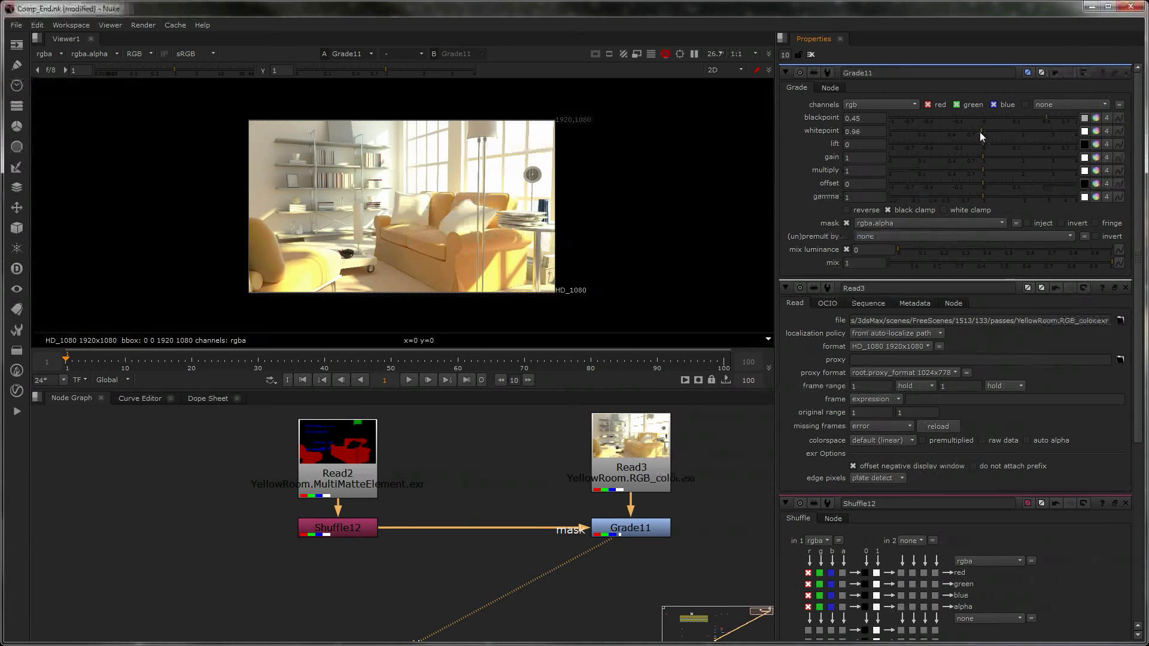
- Tint the masked couch orange with Grade11 multiply around 3.85, 0, 0, 1.04 and view the result
drag(982, 132, 971, 131)
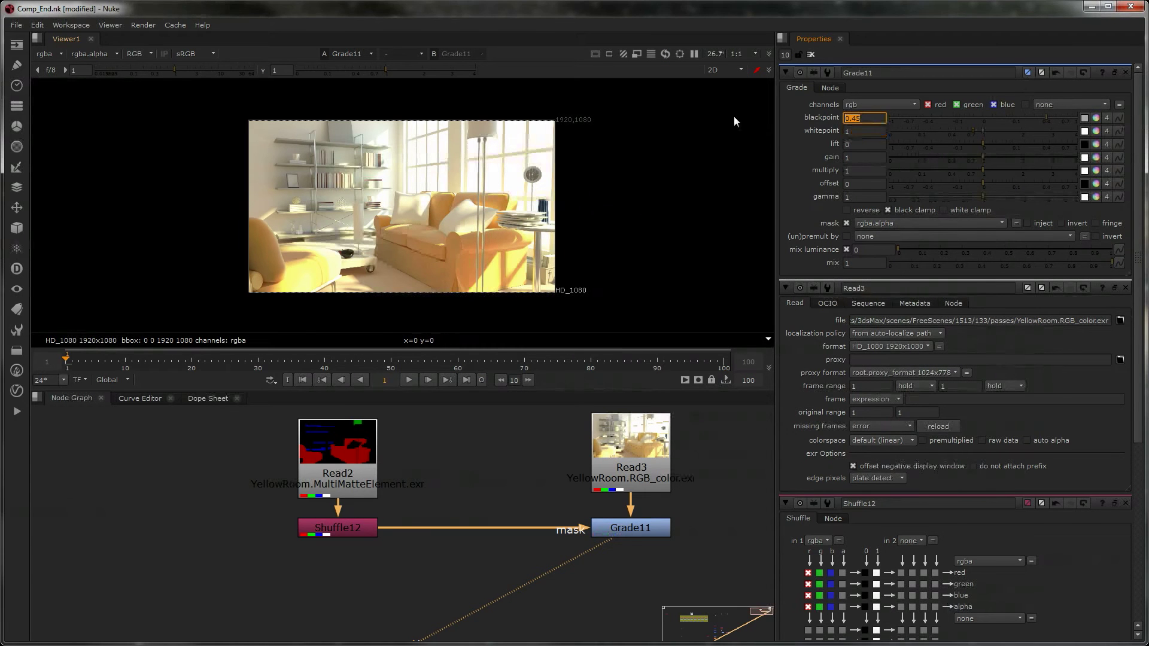
text(0)
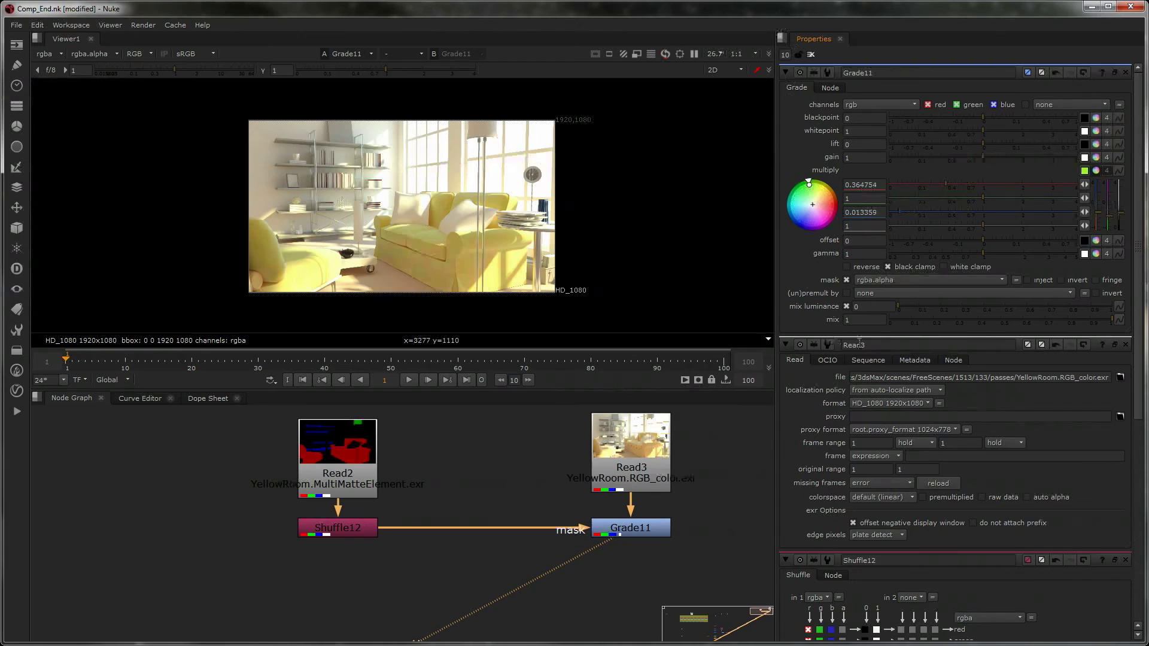
drag(808, 182, 836, 204)
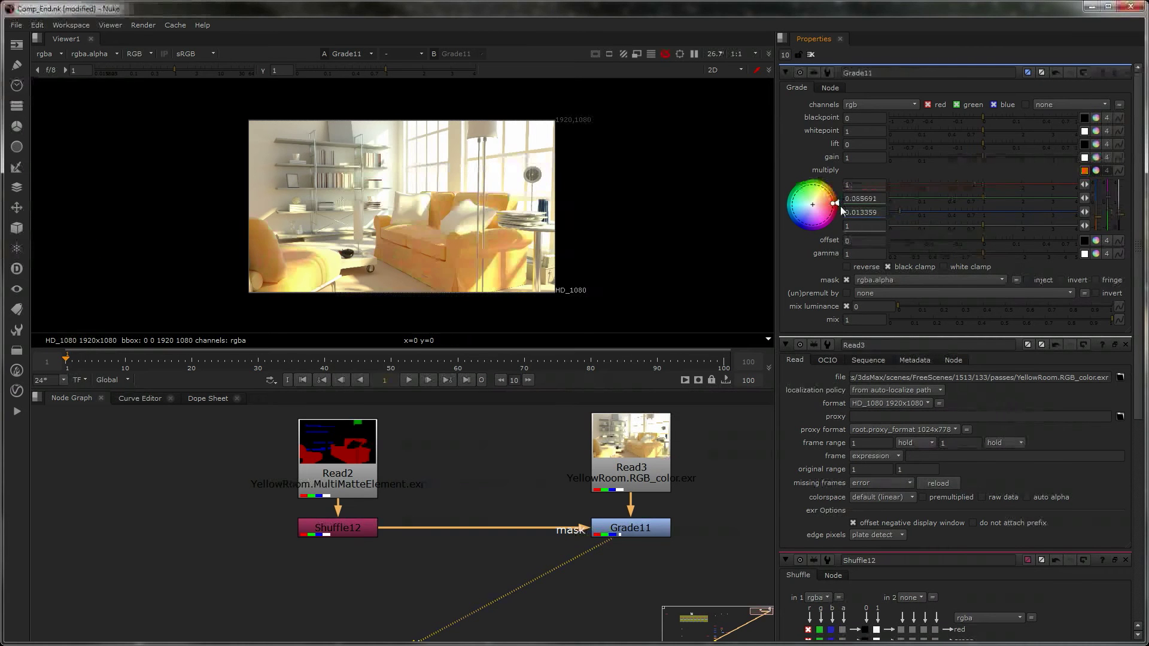
drag(812, 203, 791, 218)
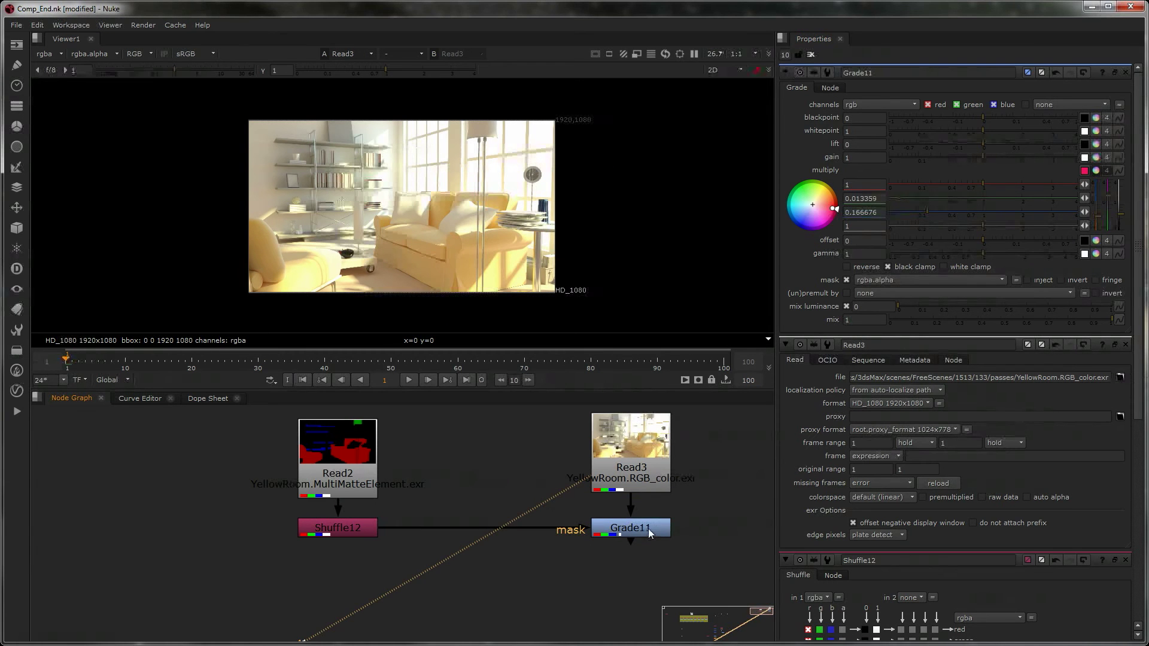
click(631, 528)
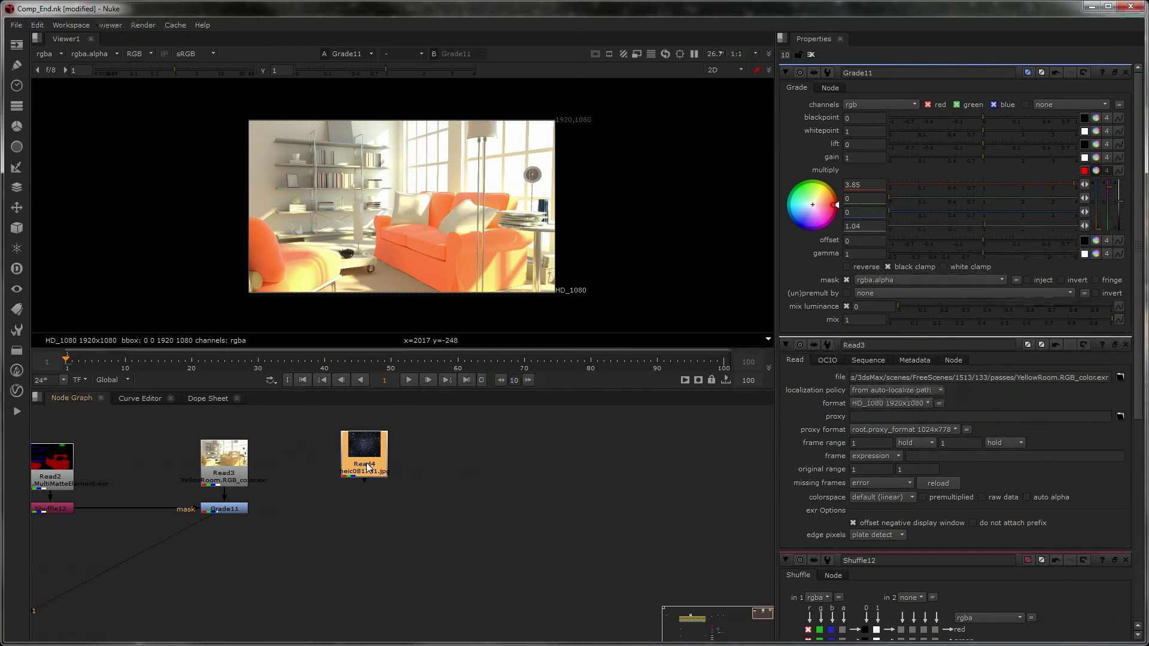
- View the star-field Read4 and add a Shuffle node after it
click(364, 466)
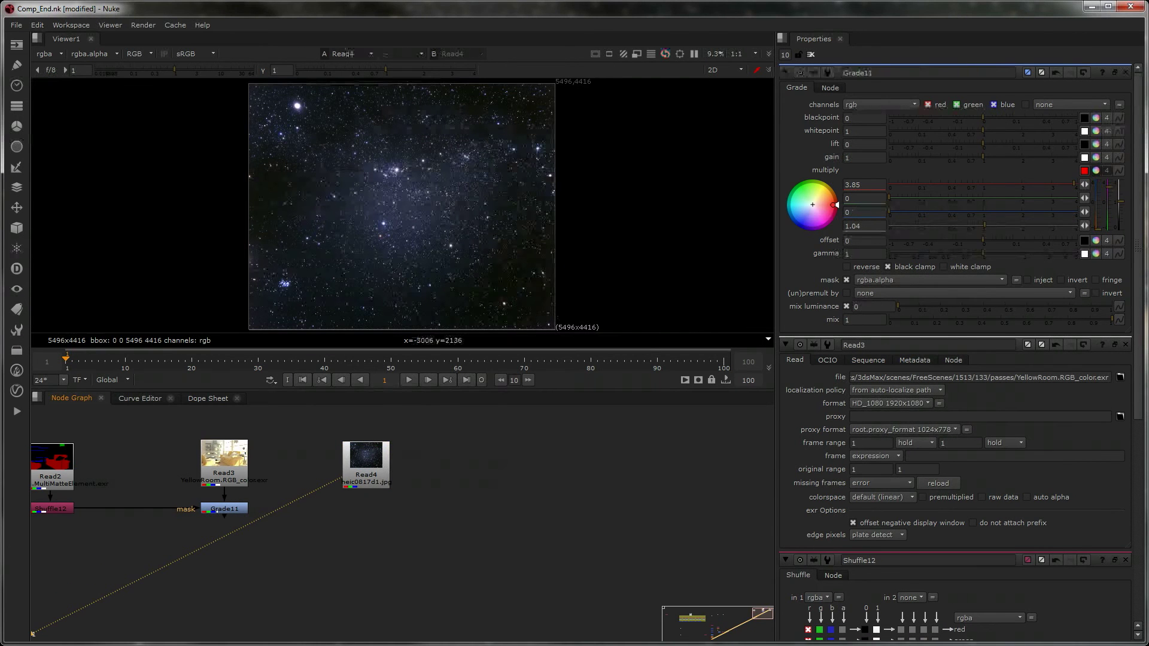
mouse_move(359, 237)
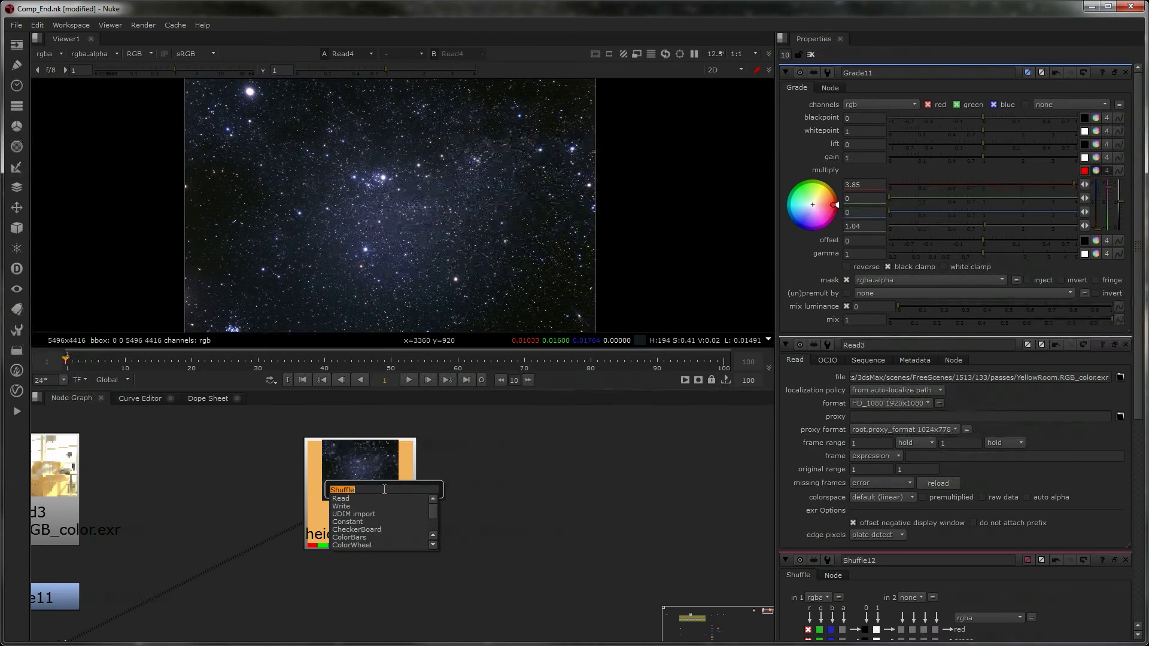
click(344, 489)
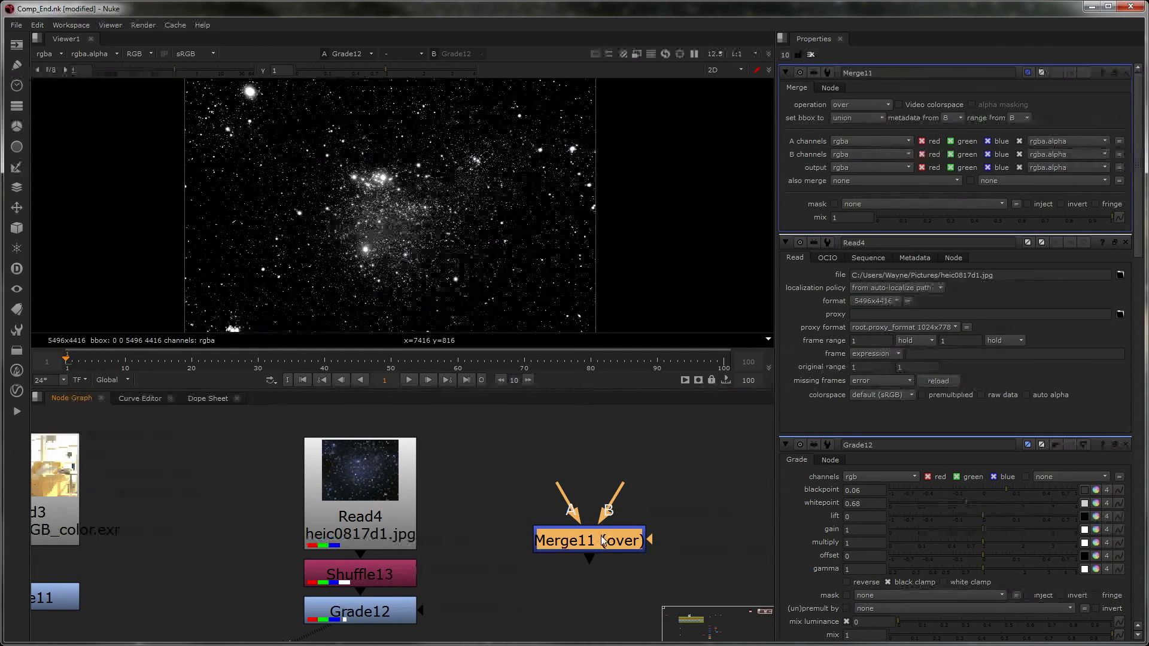
- Wire Grade12 into Glow2's mask and bring up the new Grade13's settings
drag(589, 540, 662, 553)
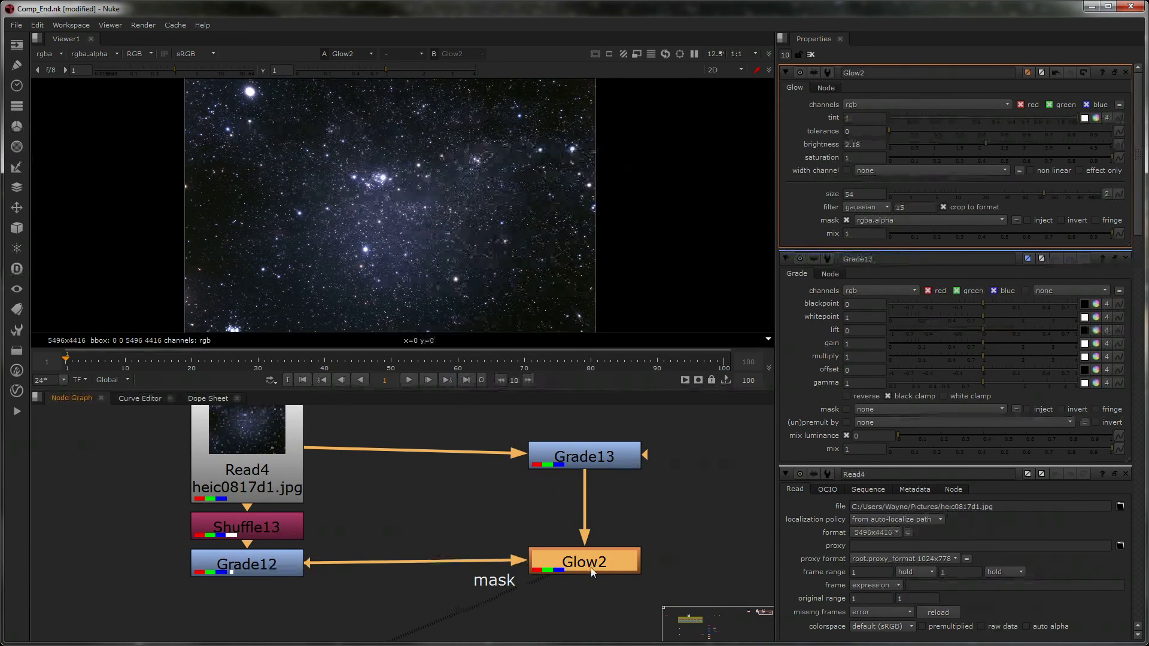
click(584, 456)
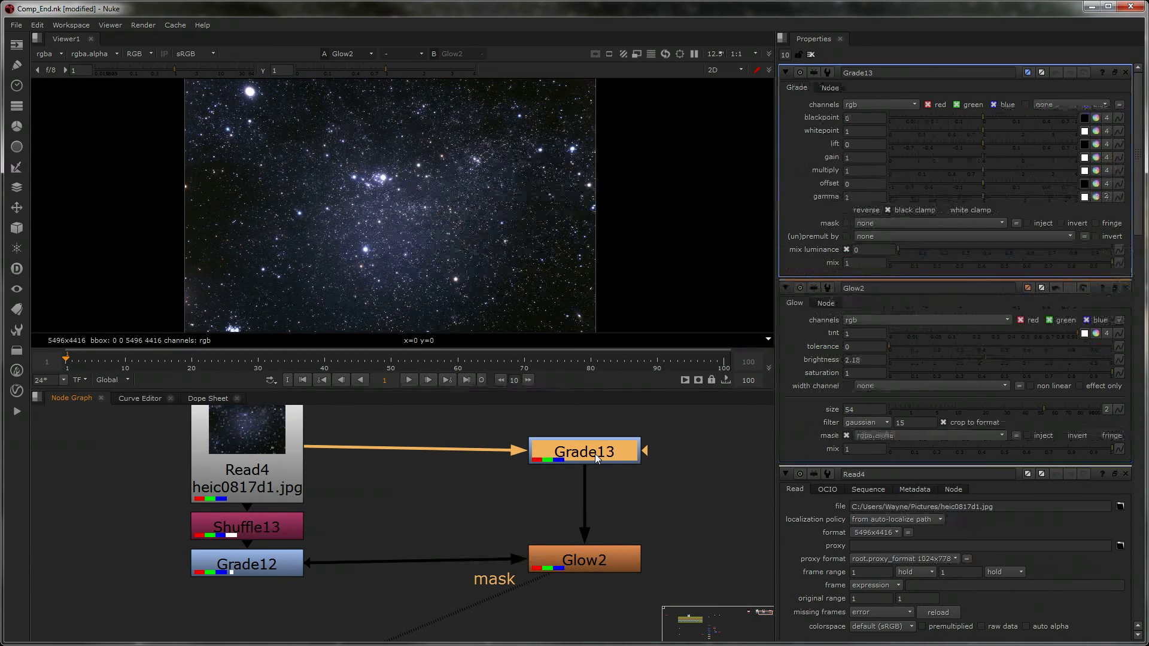
- Set Grade13 multiply and whitepoint to 0.29 and blackpoint to 0.01, then select Grade12
text(2.8)
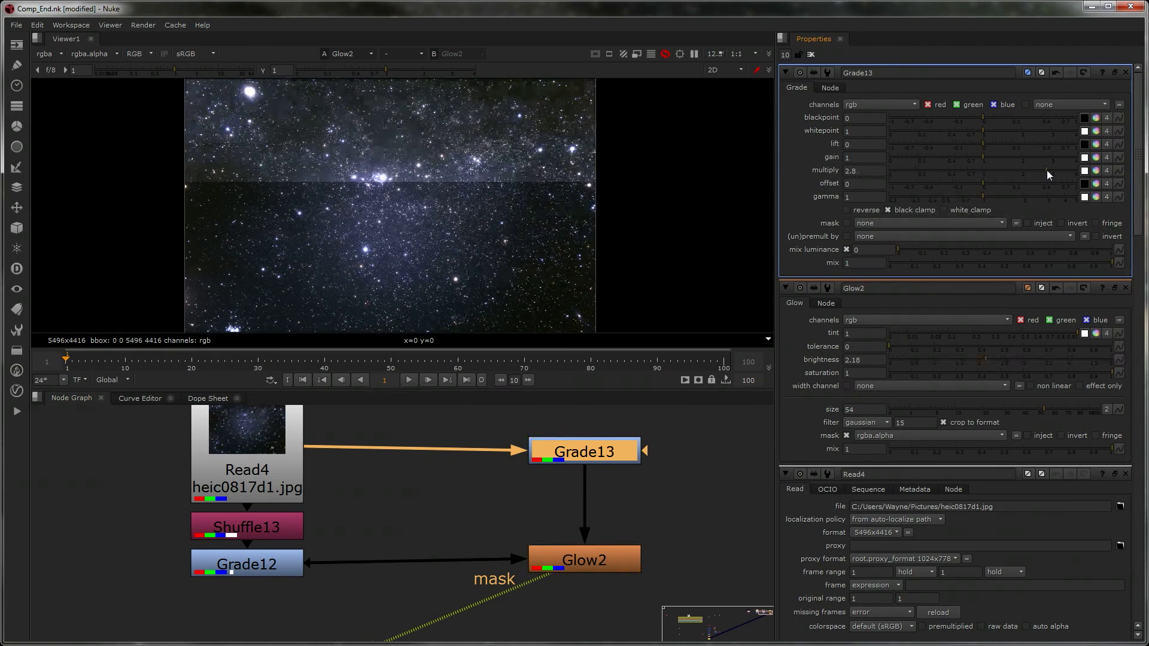
text(0.25)
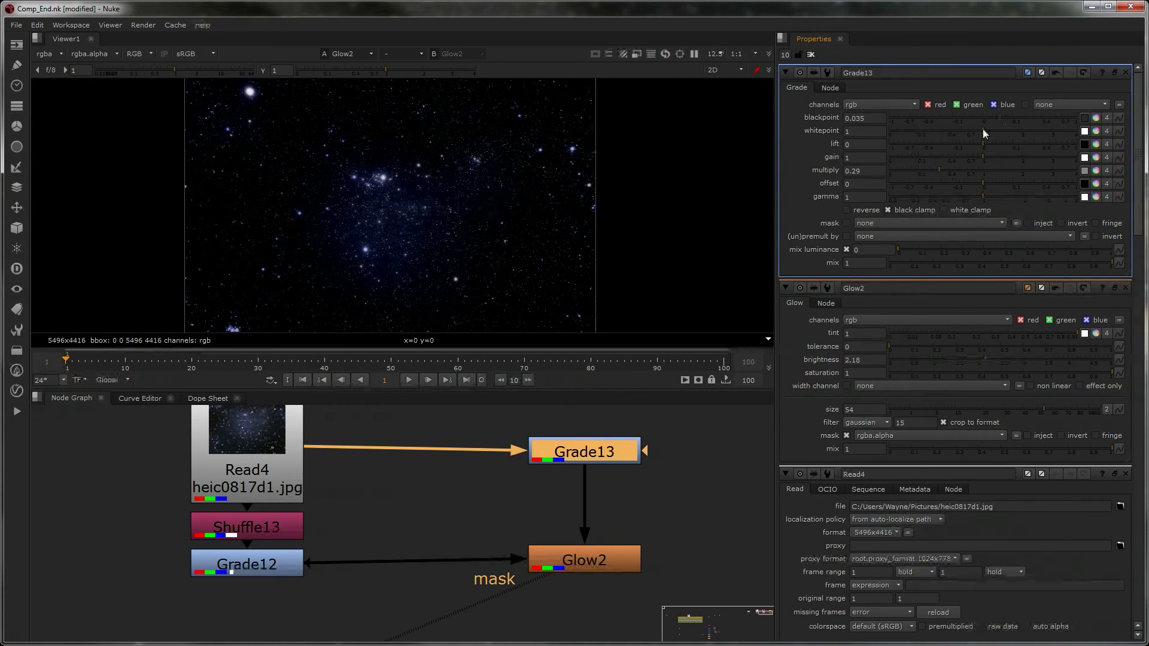
text(0.29)
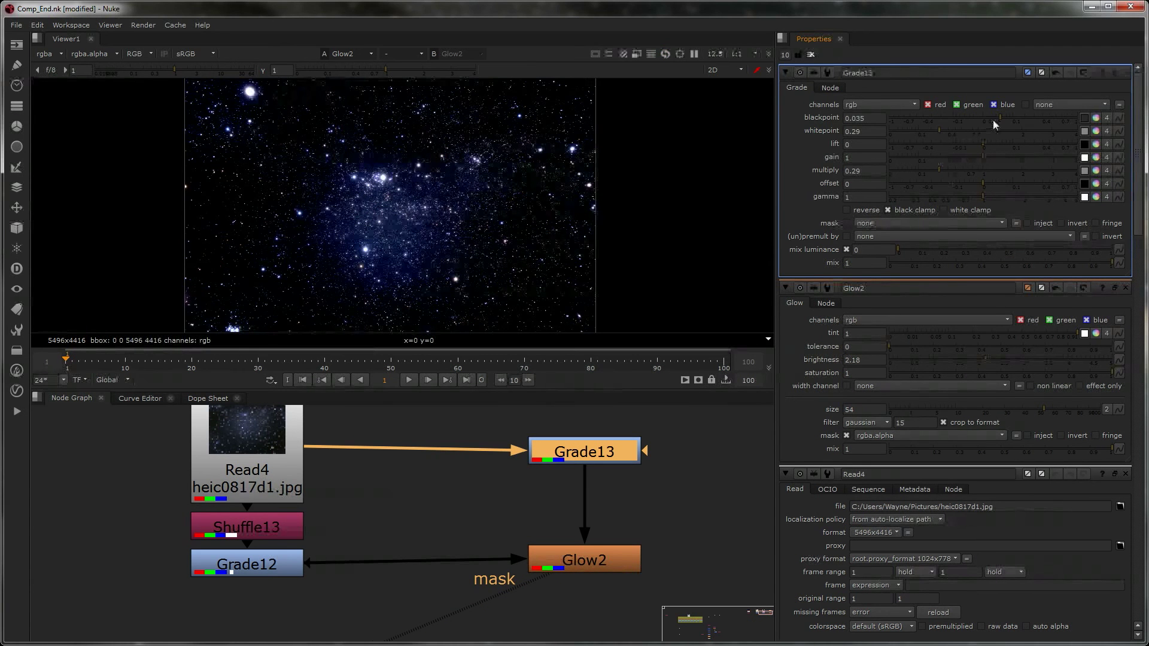
text(0.01)
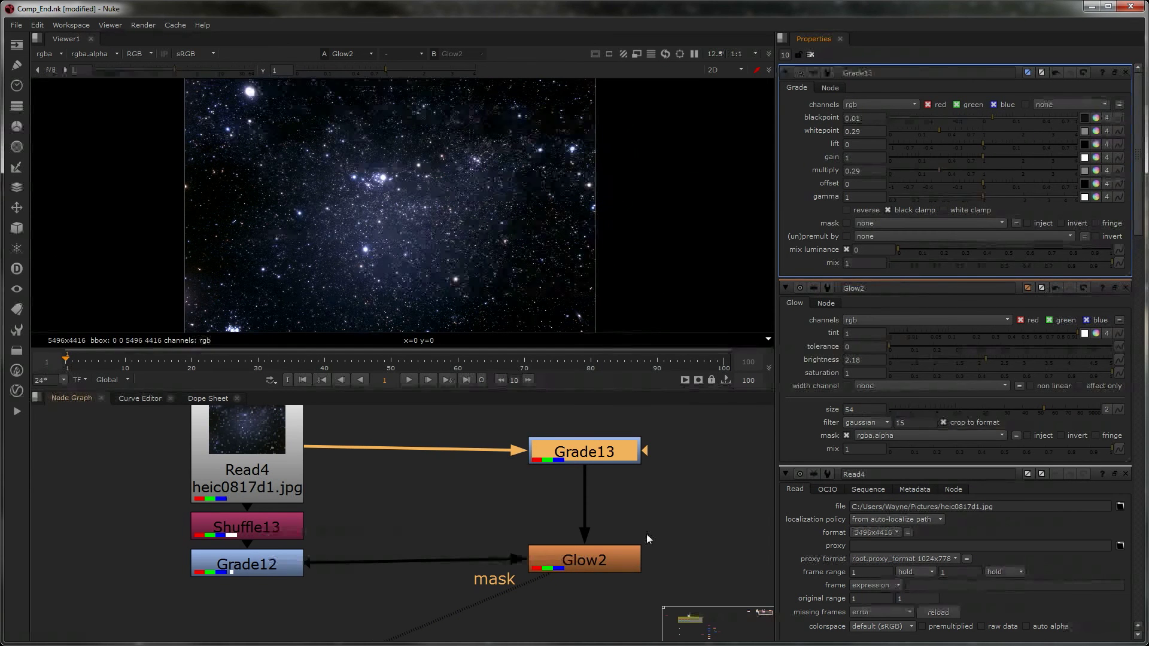
click(583, 559)
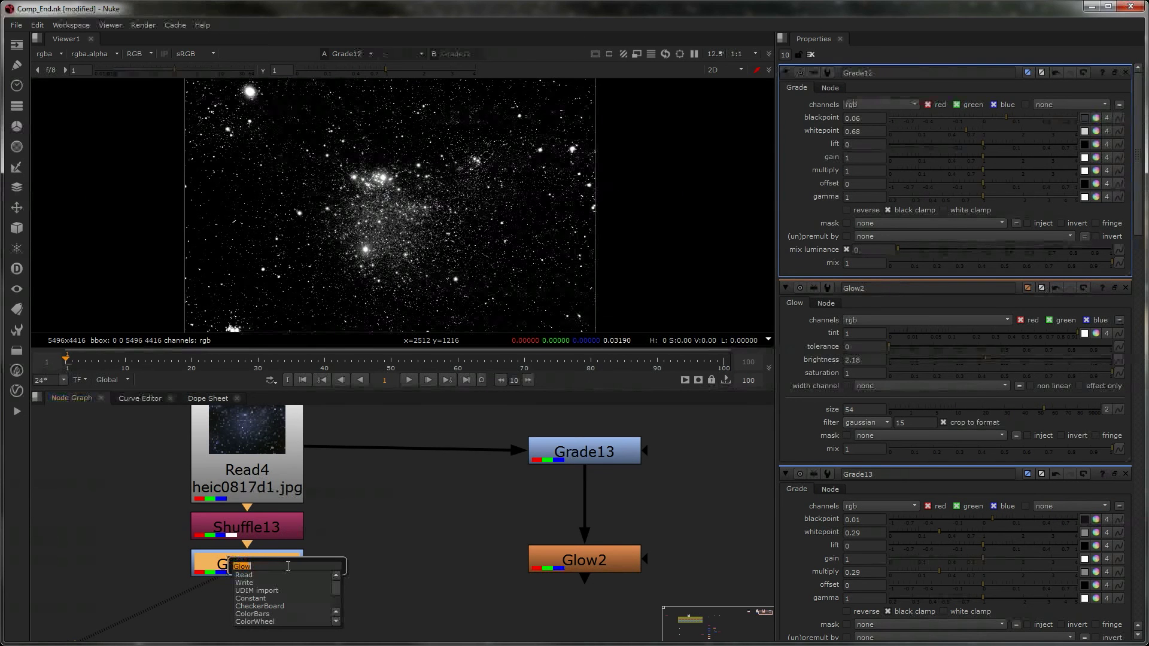
- Create Shuffle14 below Grade12 in the star-field branch
click(240, 566)
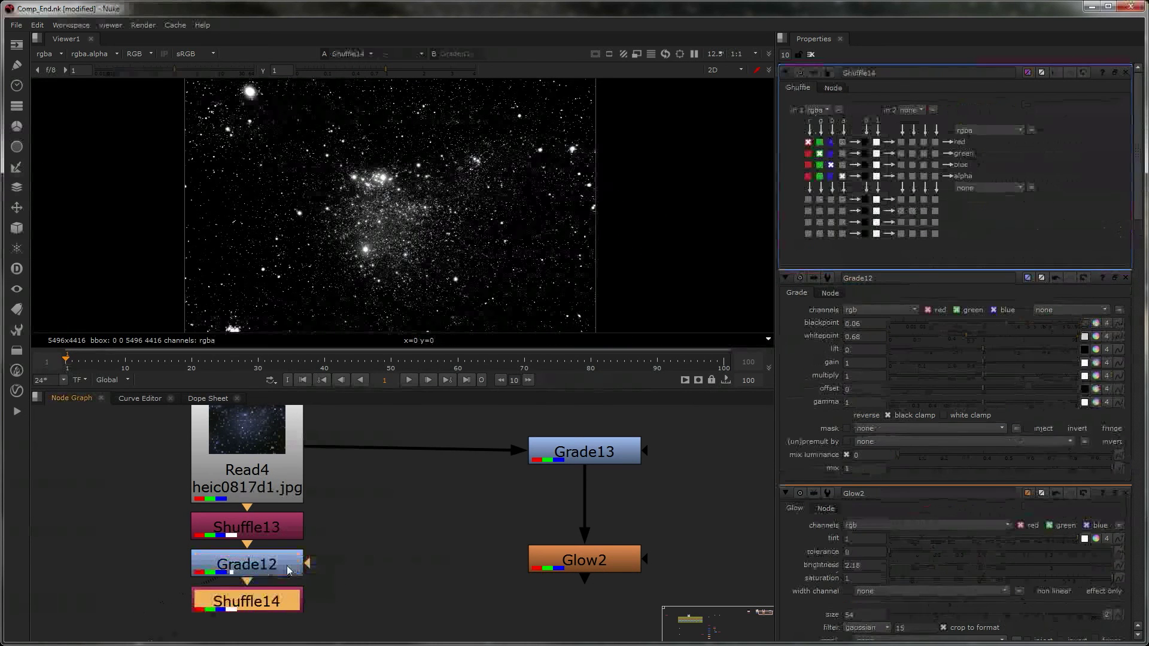
click(808, 165)
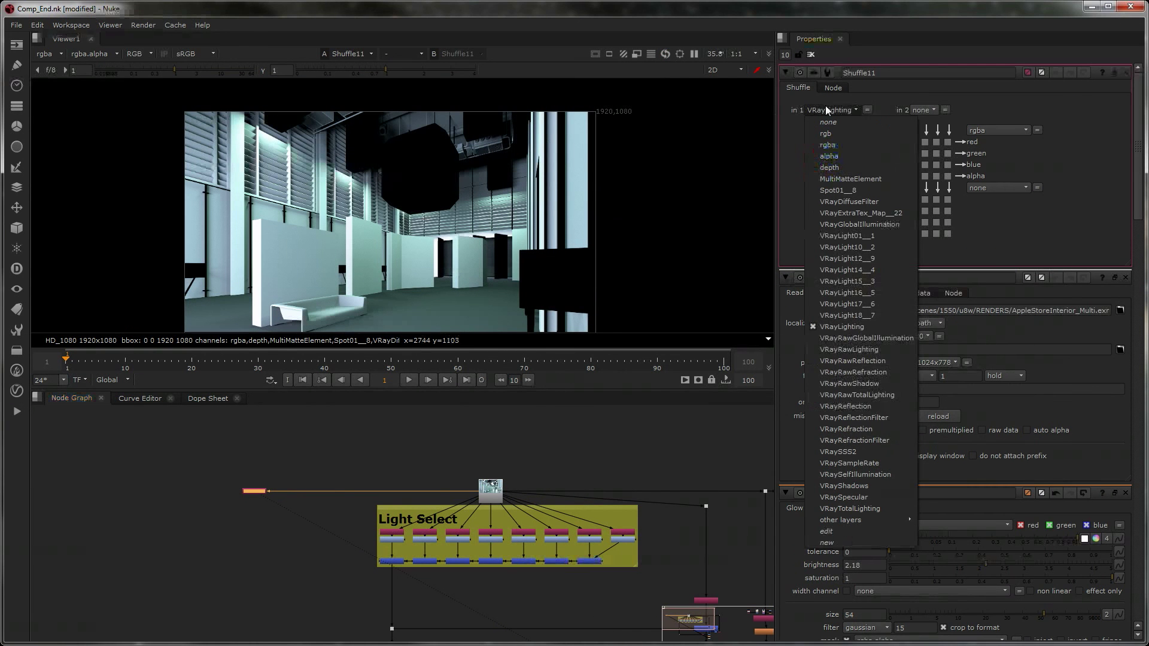
- Cycle Shuffle11's in 1 through VRayExtraTex_Map__22, VRayRawLighting, VRaySSS2, ending on VRaySpecular
click(861, 213)
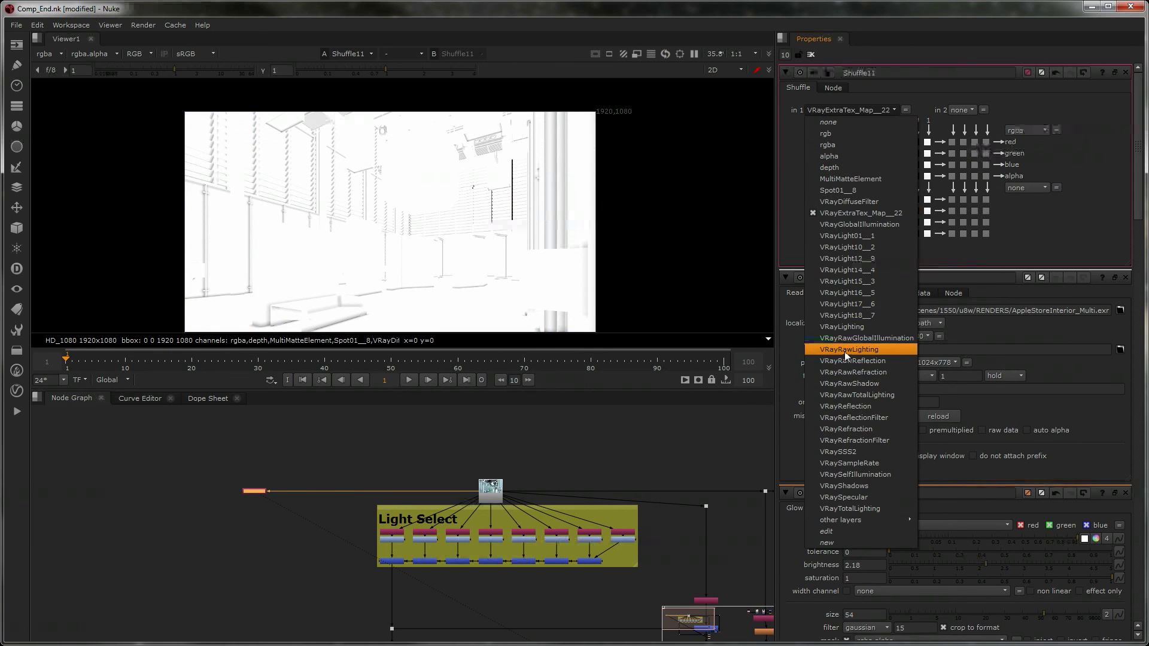
click(847, 349)
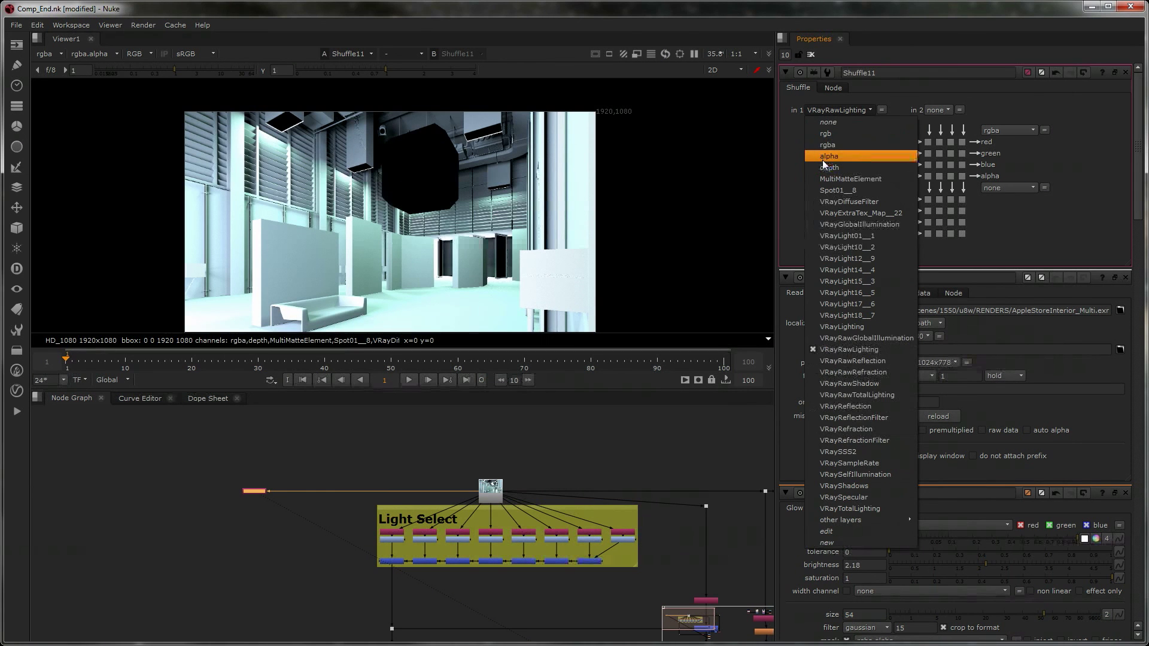
click(837, 452)
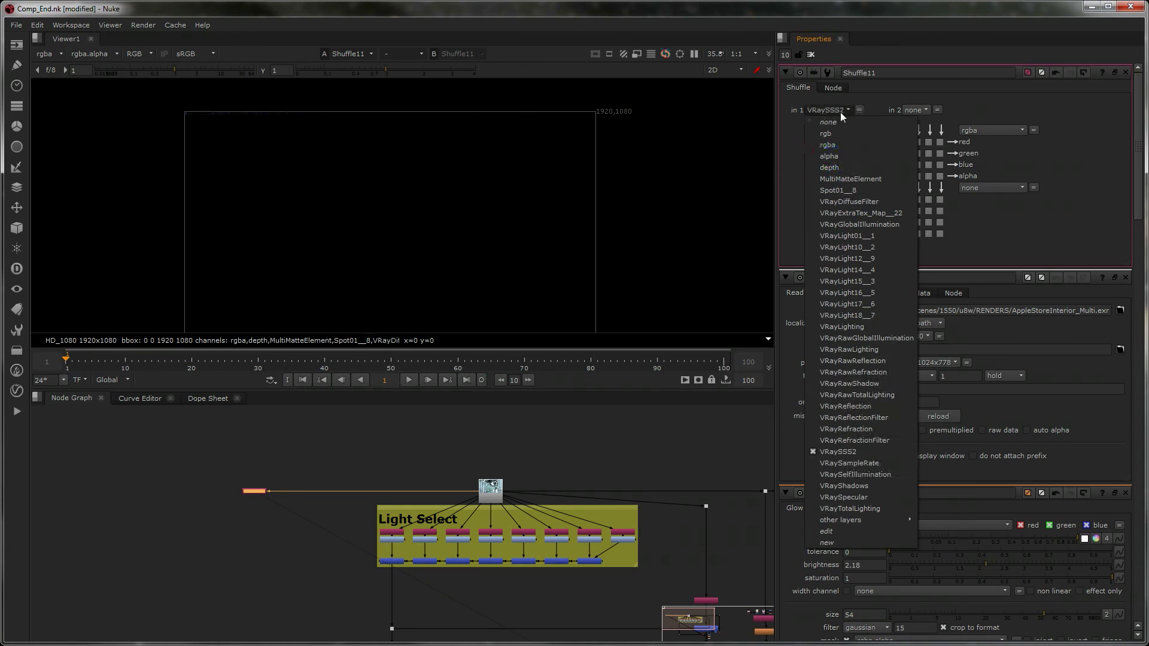
click(844, 496)
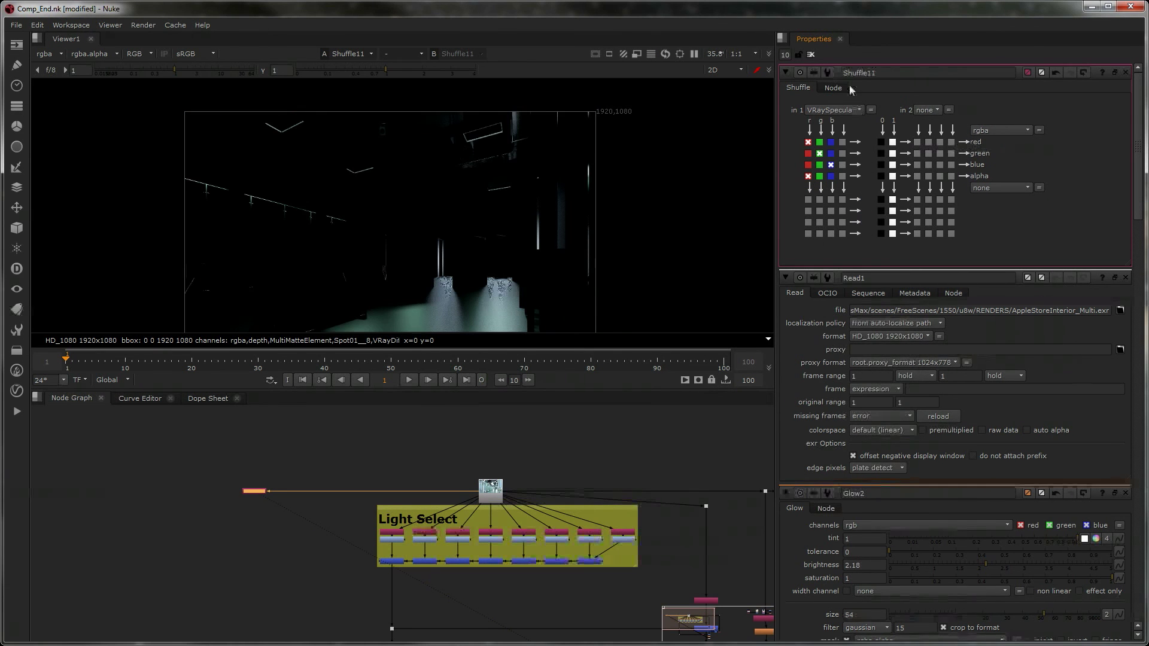